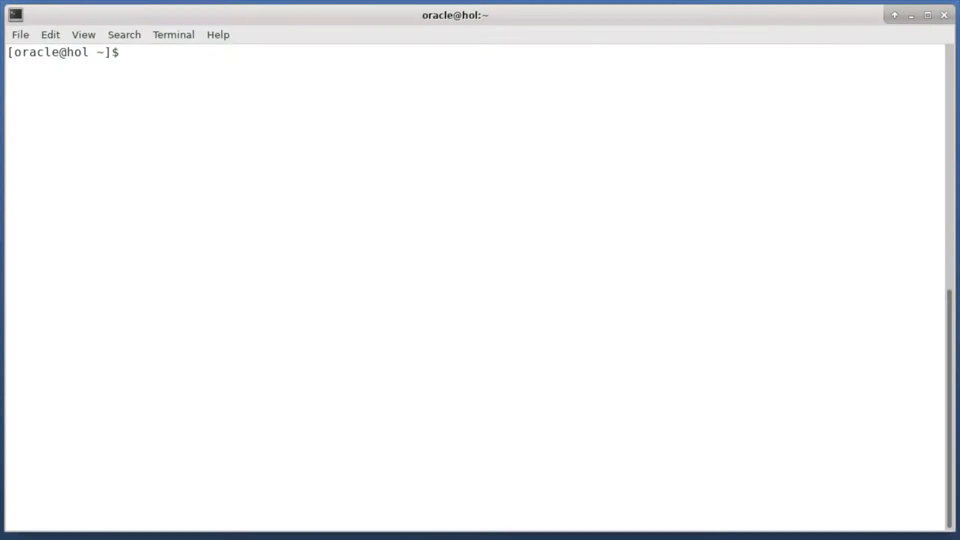
Print PDB1.cfg listing source CDB12102, target CDB2 and the 12.1.0.2 and 19 Oracle homes
{"action": "type", "text": "more PDB1.cfg"}
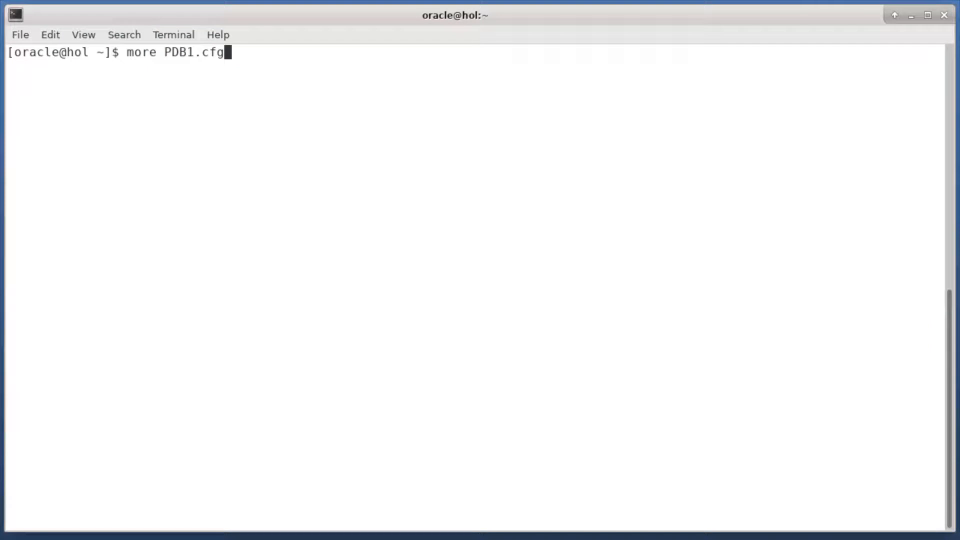
{"action": "key", "text": "Return"}
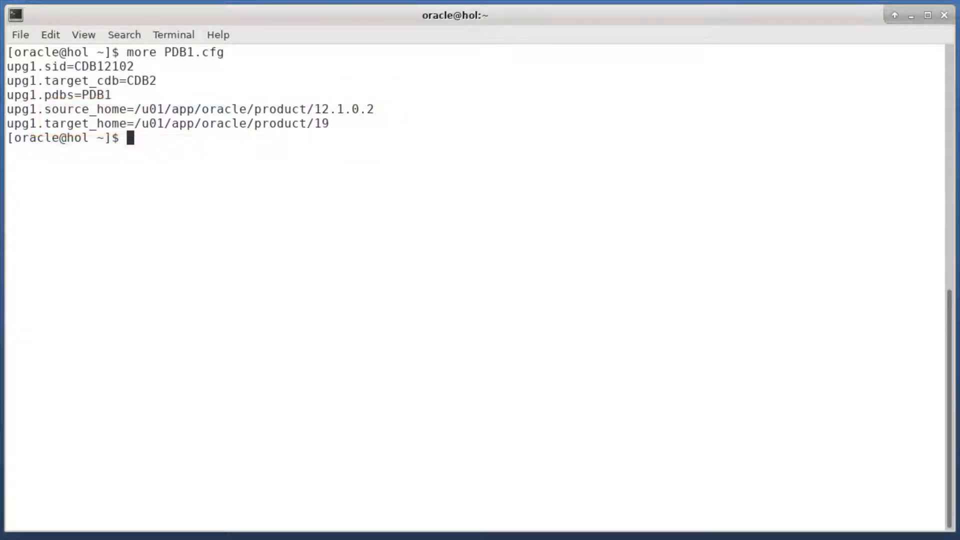
Launch autoupgrade.jar in analyze mode against the PDB1.cfg config
{"action": "type", "text": "java -jar autoupgrade.jar -config PDB1.cfg -mode analyze"}
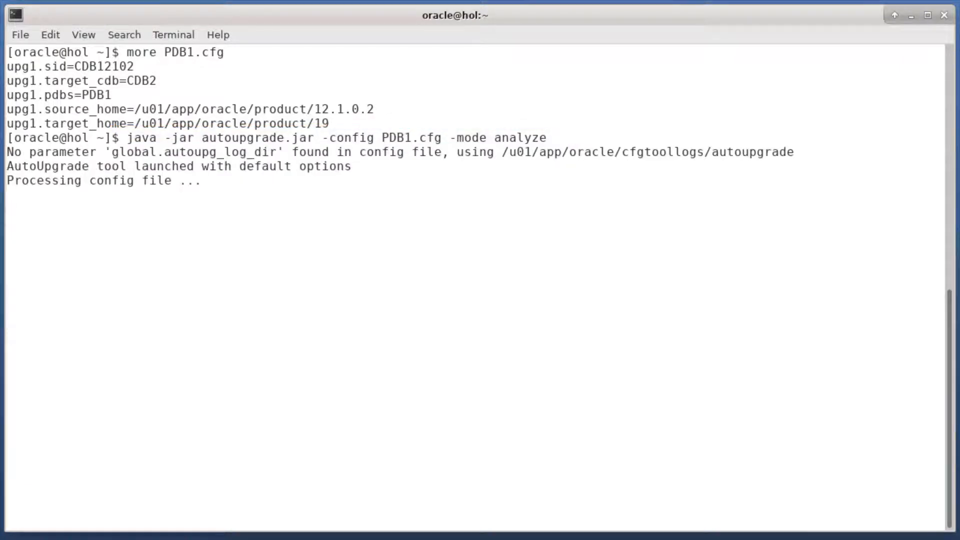
{"action": "key", "text": "Return"}
{"action": "type", "text": "more /u01/app/oracle/cfgtoollogs/autoupgrade/cfgtoollogs/upgrade/auto/status/status.log"}
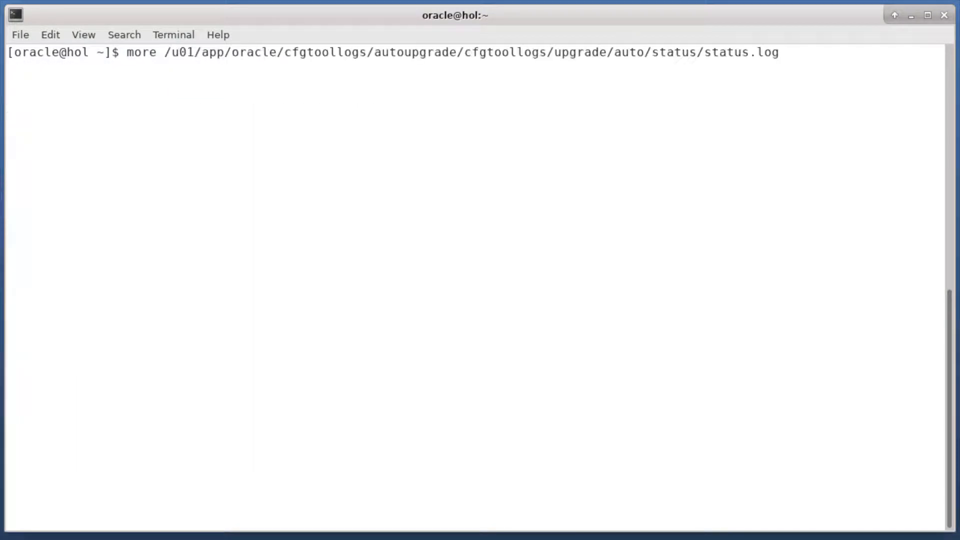
View status.log confirming prechecks passed, then launch autoupgrade.jar in deploy mode with PDB1.cfg
{"action": "key", "text": "Return"}
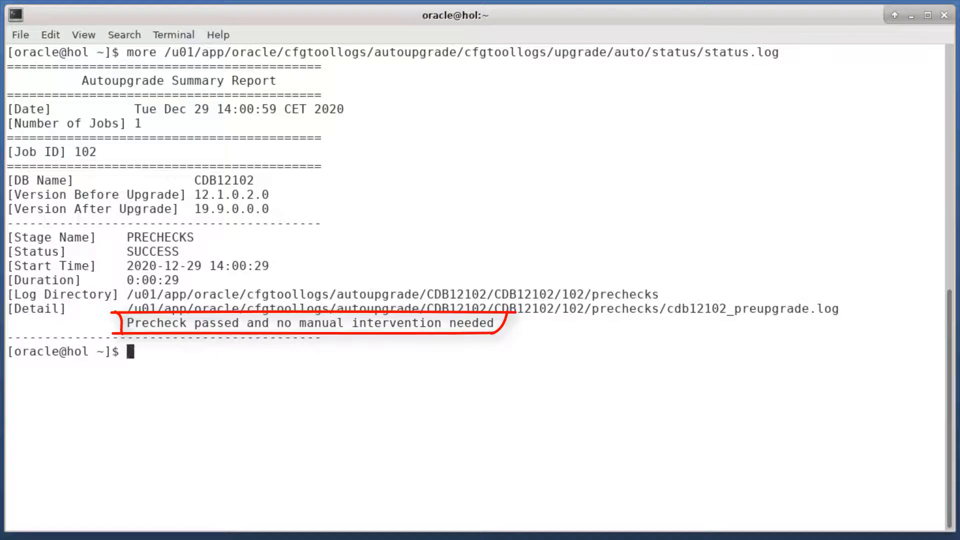
{"action": "type", "text": "java -jar autoupgrade.jar -config PDB1.cfg -mode deploy"}
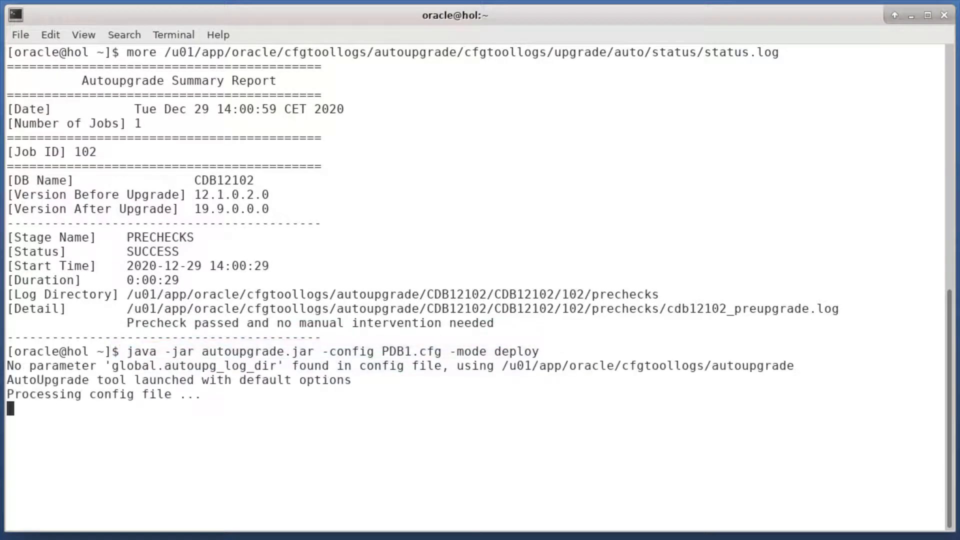
List jobs with lsj and query job 103 until it reports completed with none failed
{"action": "type", "text": "lsj"}
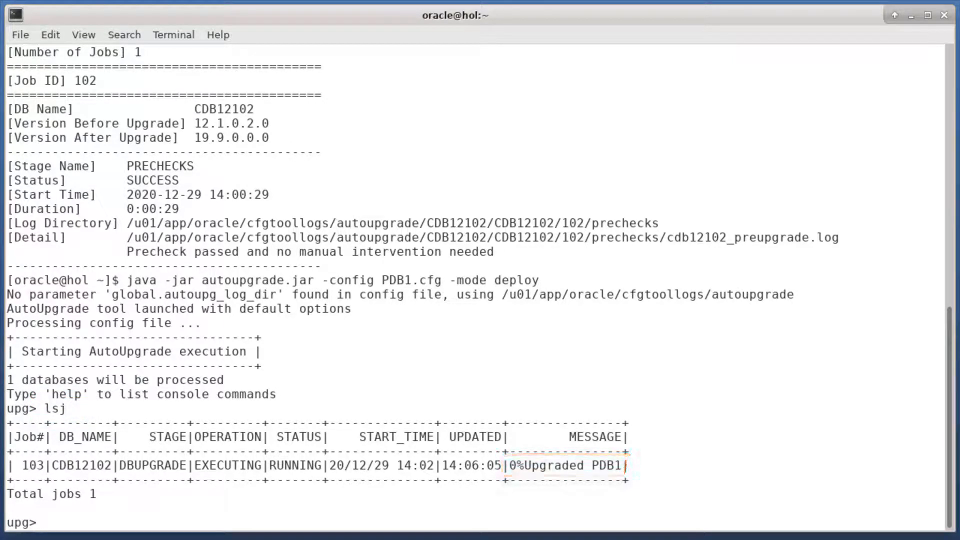
{"action": "type", "text": "status -job 103"}
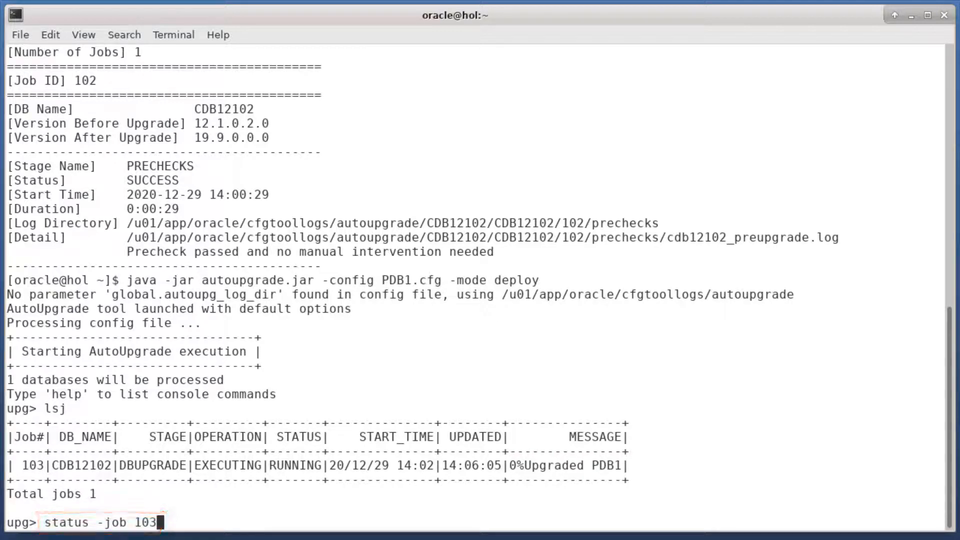
{"action": "key", "text": "Return"}
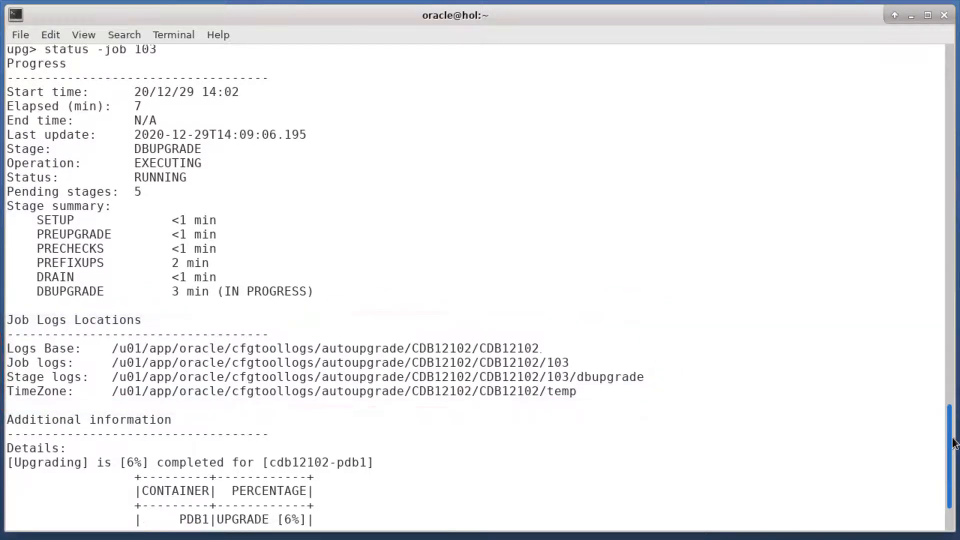
{"action": "scroll", "scroll_direction": "down", "scroll_amount": 3}
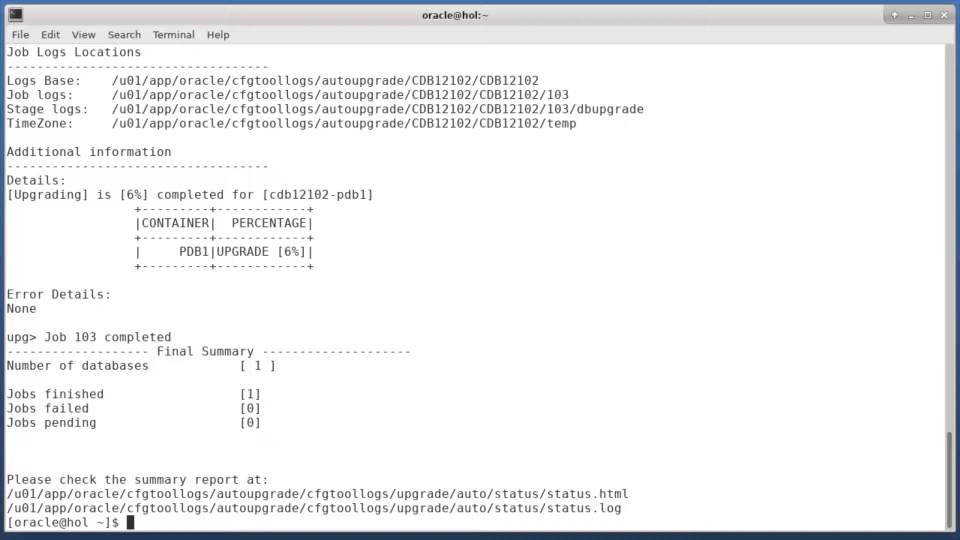
Set the environment to CDB2 via oraenv and connect SQLcl as sysdba to the 19.9 database
{"action": "type", "text": ". oraenv"}
{"action": "type", "text": "sql / as sysd"}
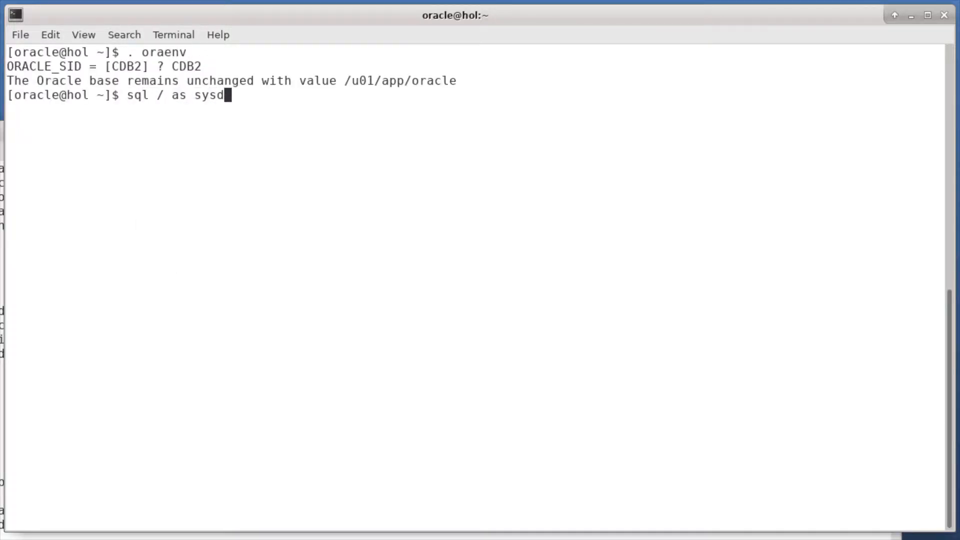
{"action": "key", "text": "Return"}
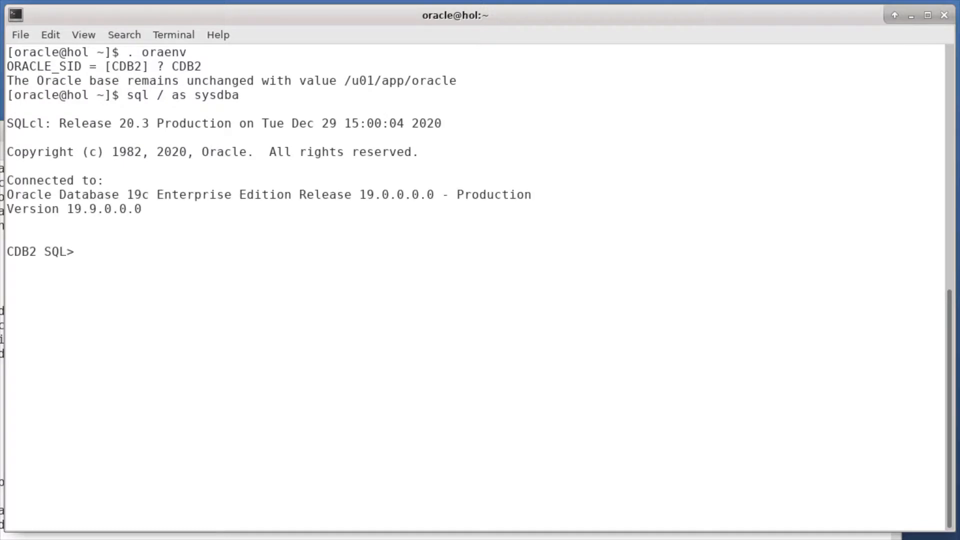